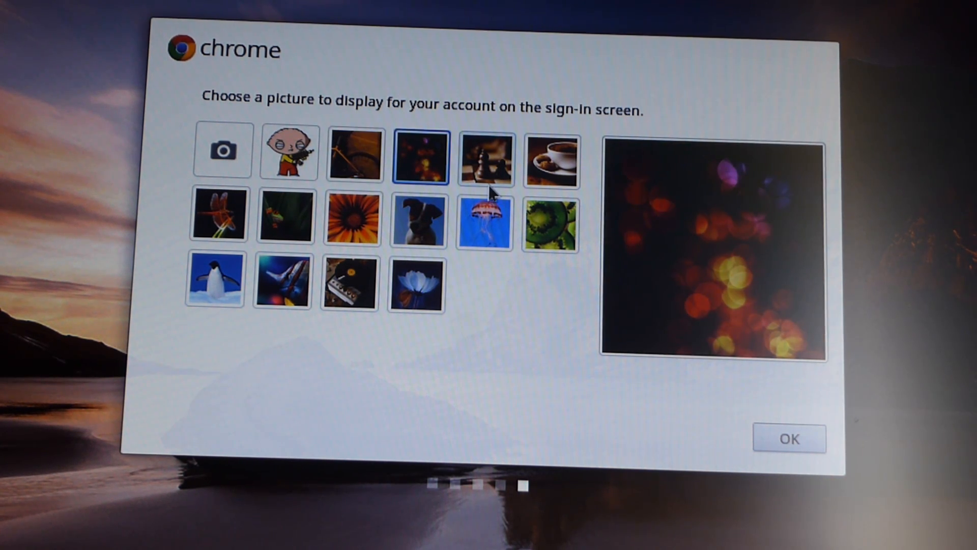
Preview another picture, then select the dog photo as the account picture
click(419, 222)
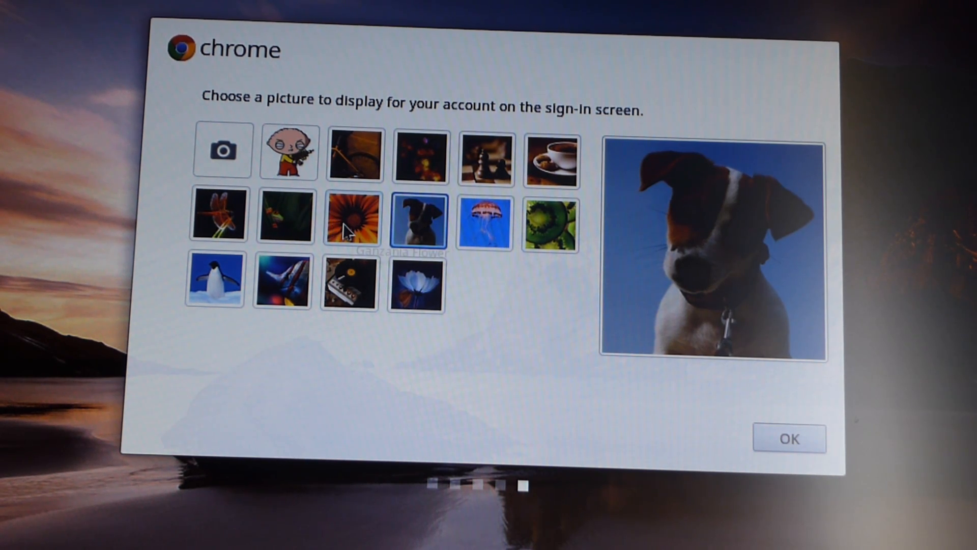
click(288, 151)
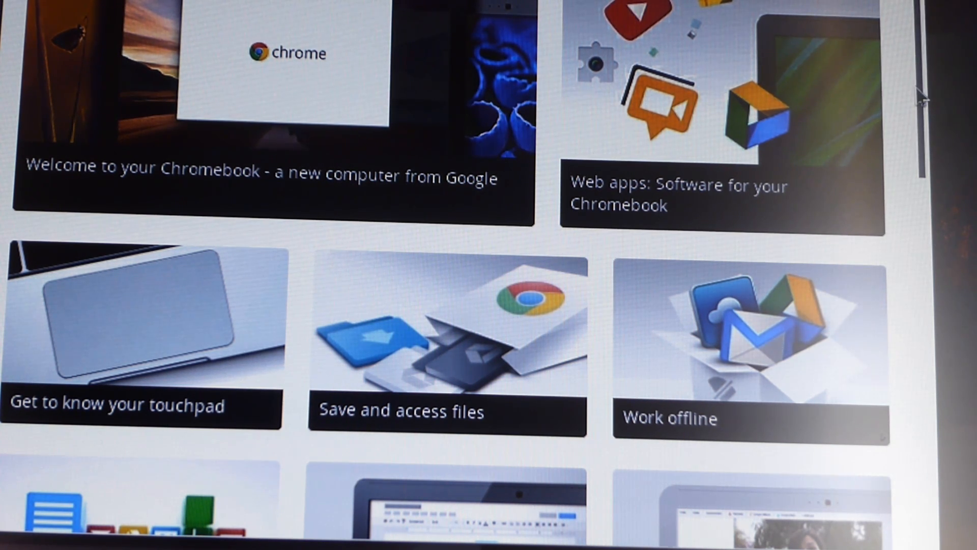
Scroll the Get Started page to its end, reaching the 'Need some help?' closing tip
scroll(down, 3)
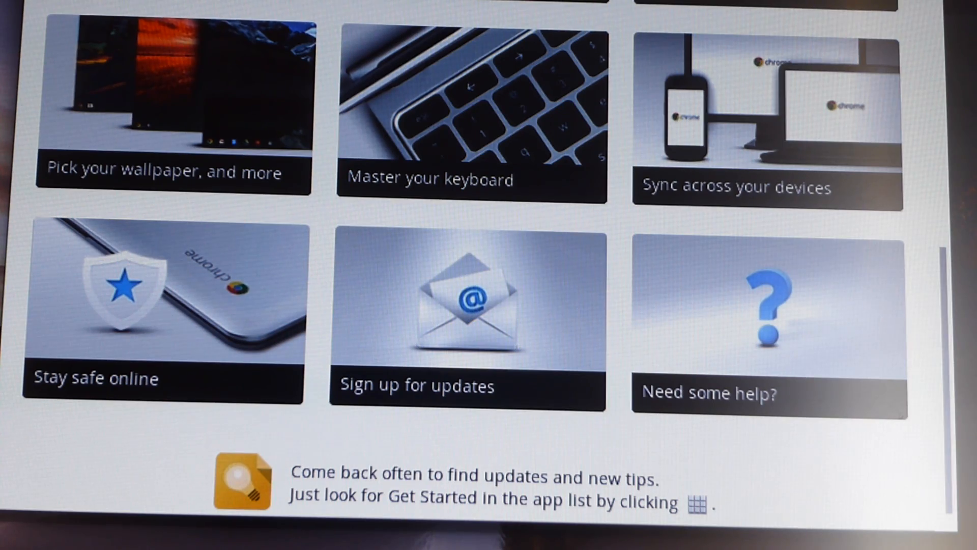